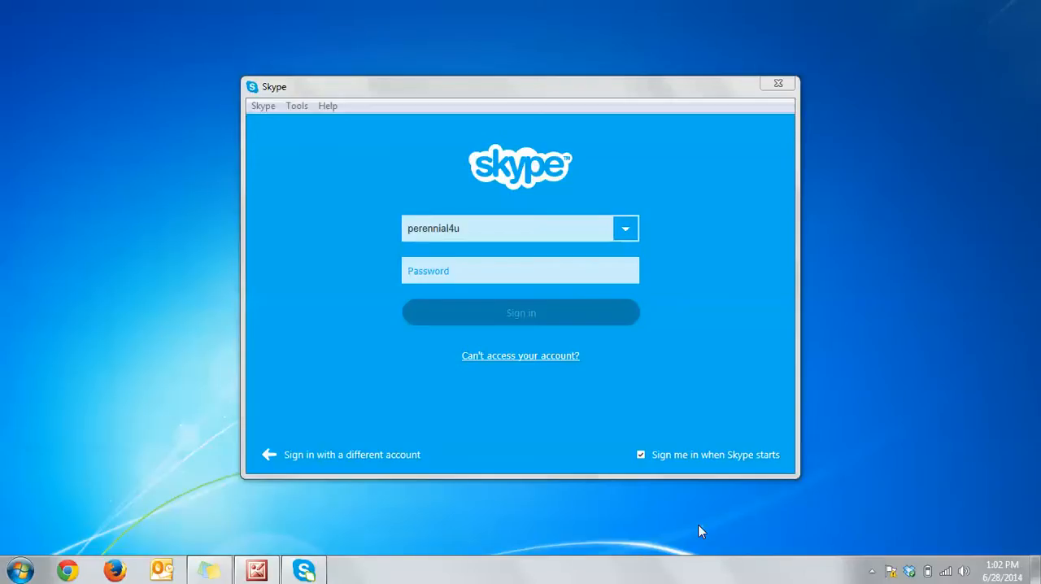
mouse_move(571, 236)
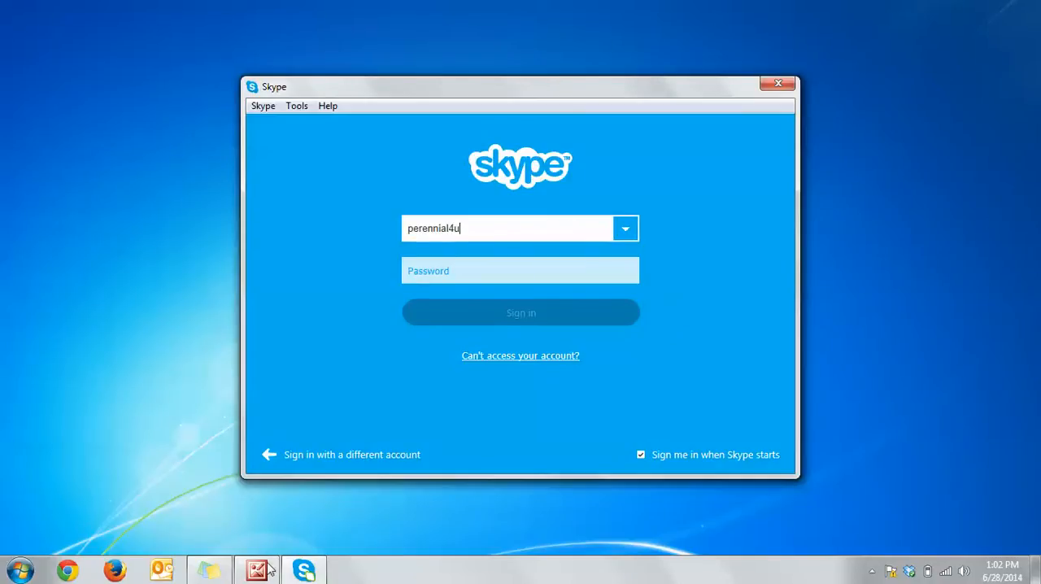
Bring up the Office picture viewer showing the keyboard image with the Windows key outlined.
left_click(256, 570)
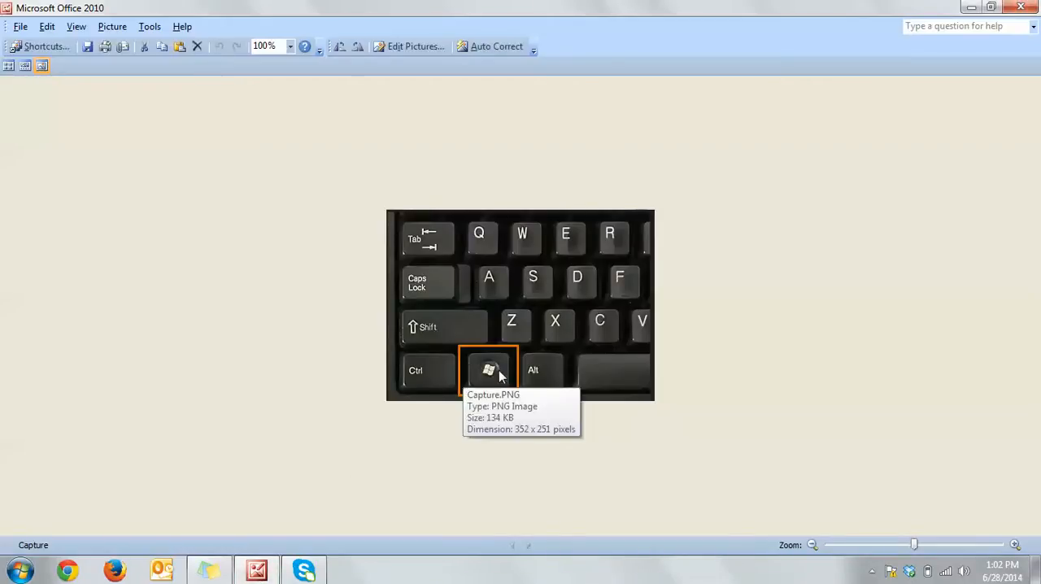
Open the AppData folder by entering 'appdata' in the Run box from the Start menu.
left_click(18, 565)
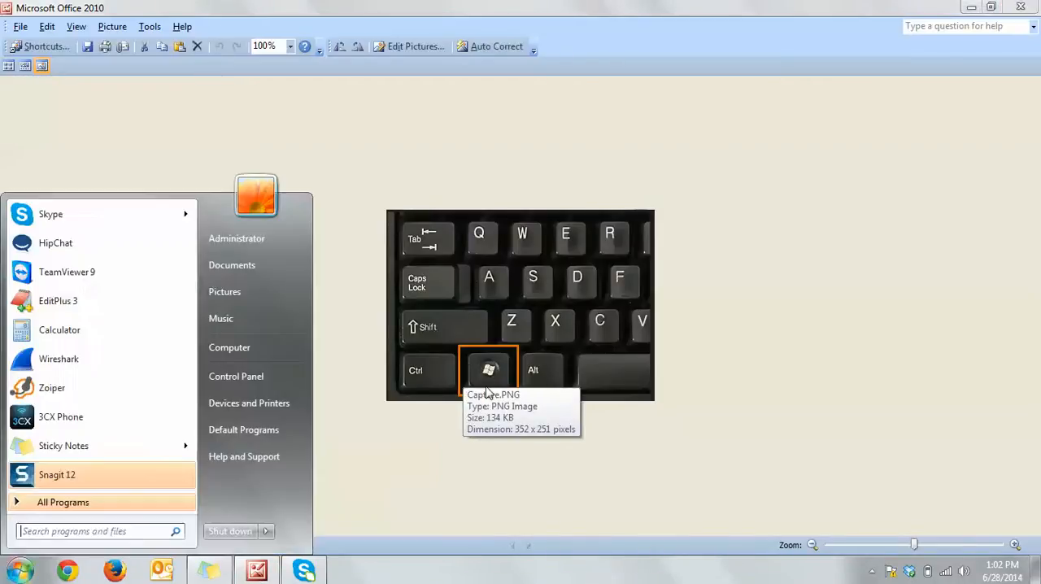
type("run")
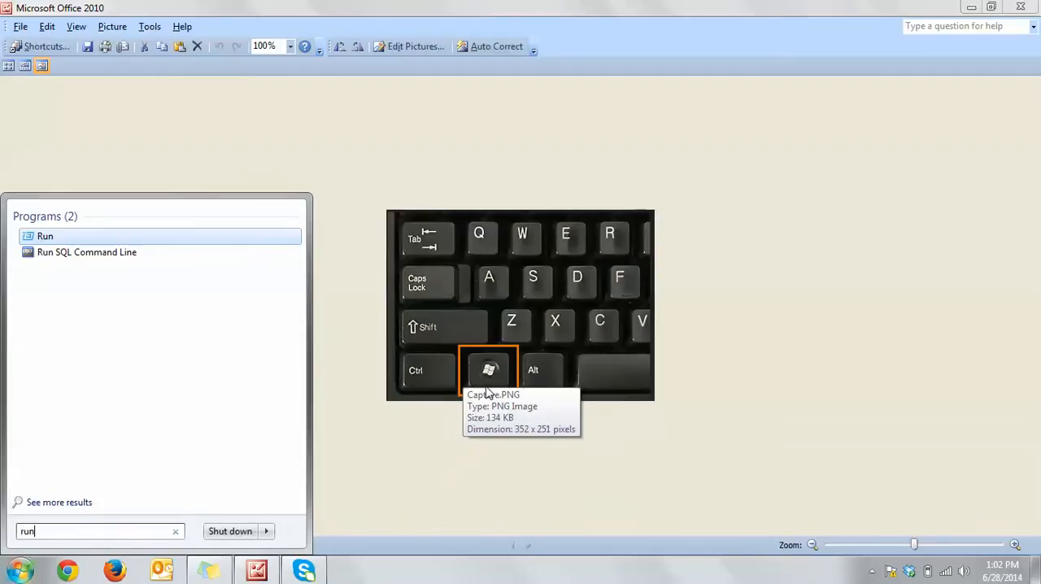
left_click(45, 236)
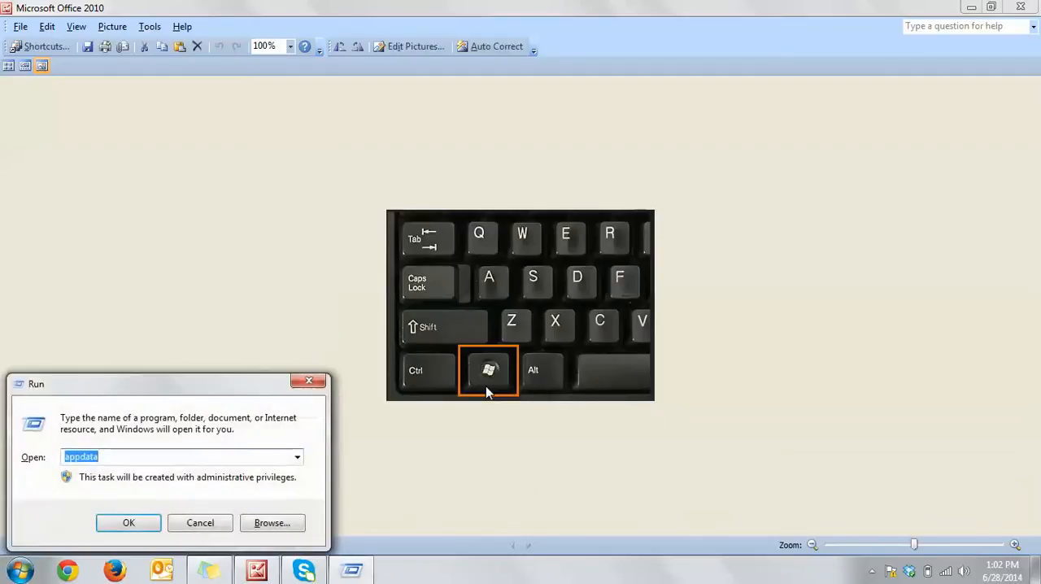
type("a")
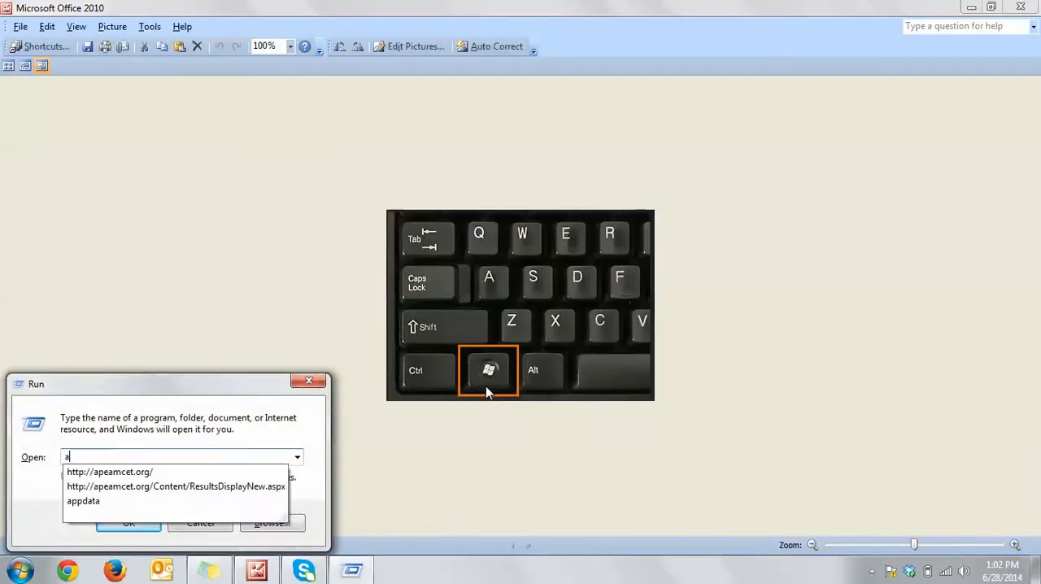
type("ppda")
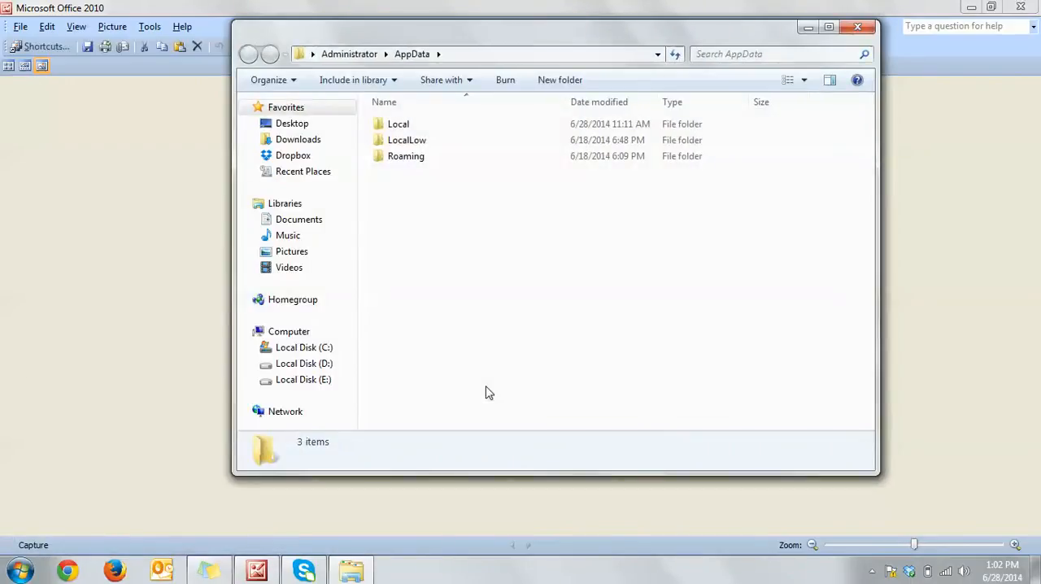
Navigate from AppData into Roaming and open the Skype folder.
double_click(406, 155)
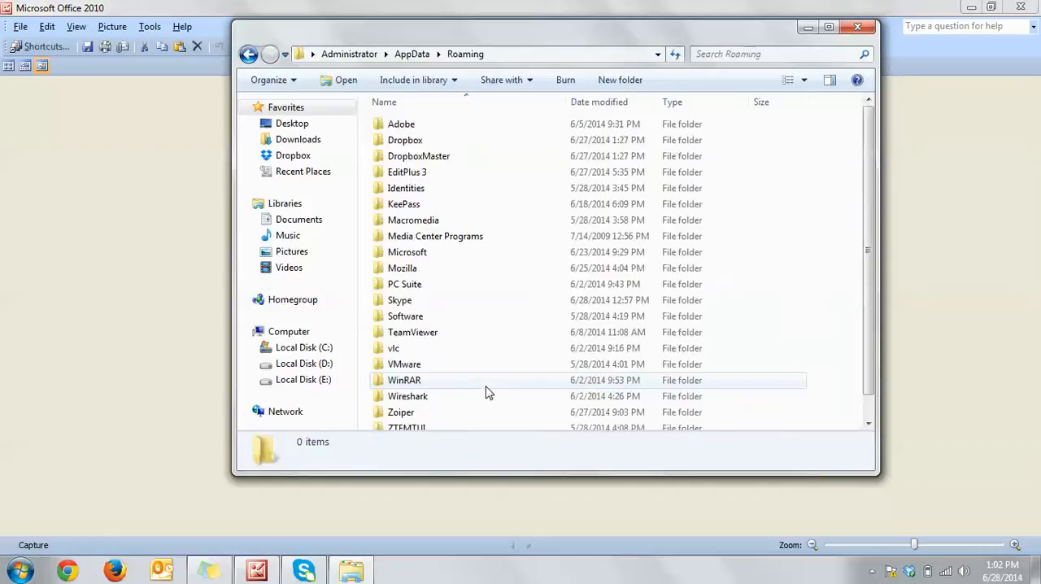
left_click(406, 188)
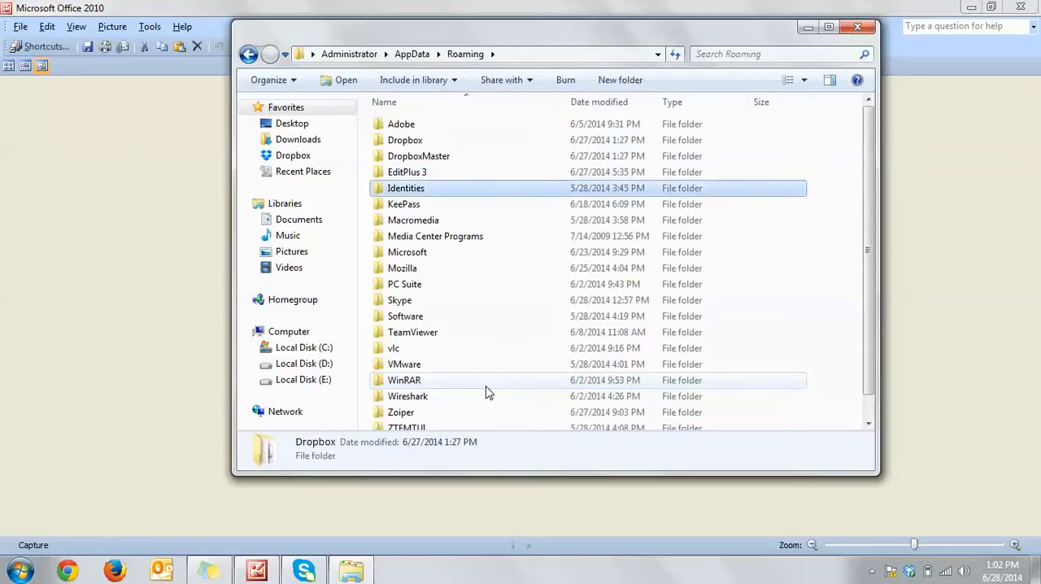
left_click(400, 300)
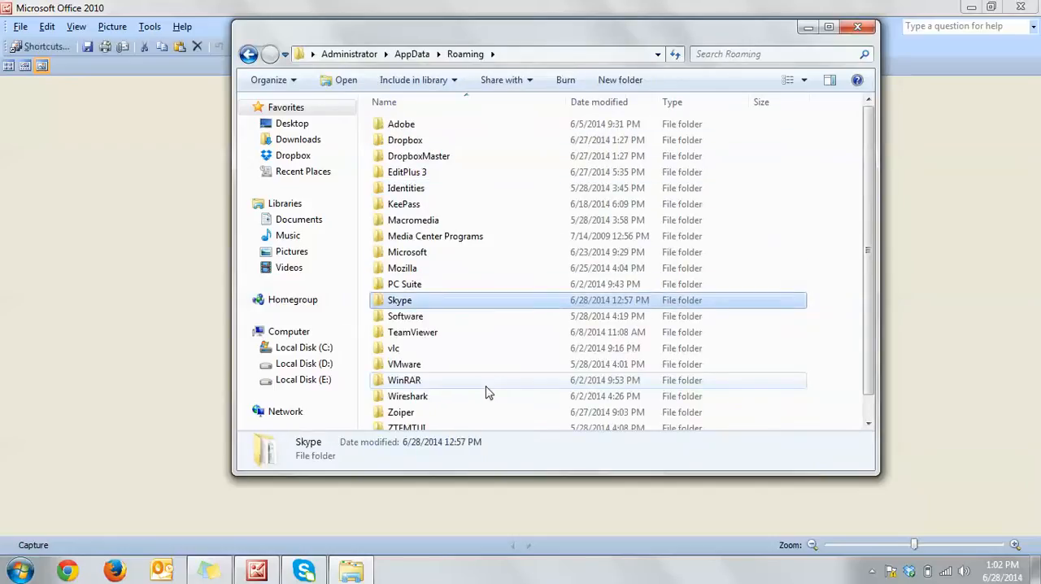
double_click(399, 300)
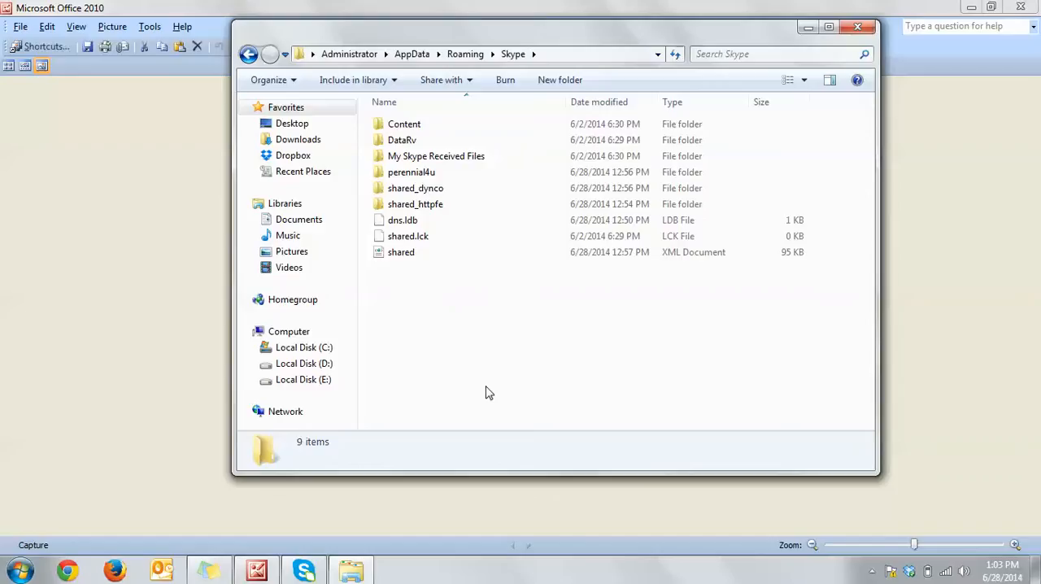
Permanently delete the perennial4u profile folder.
left_click(410, 172)
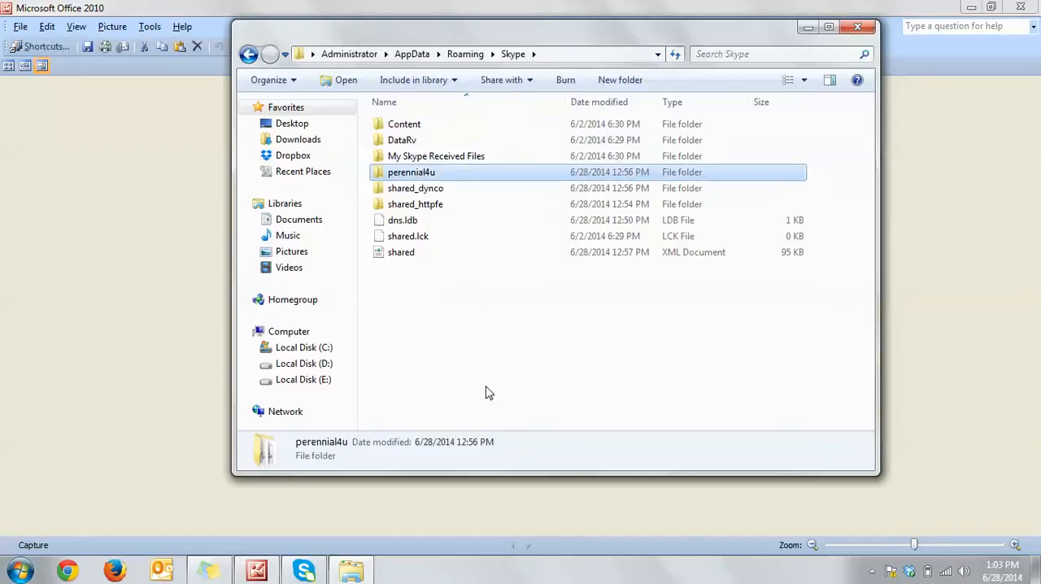
mouse_move(409, 172)
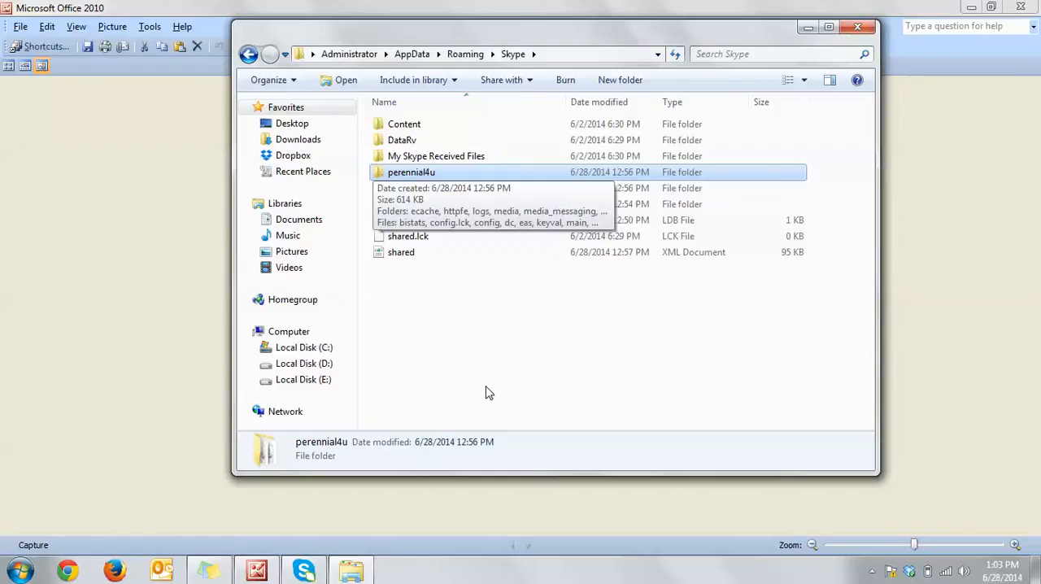
key("Delete")
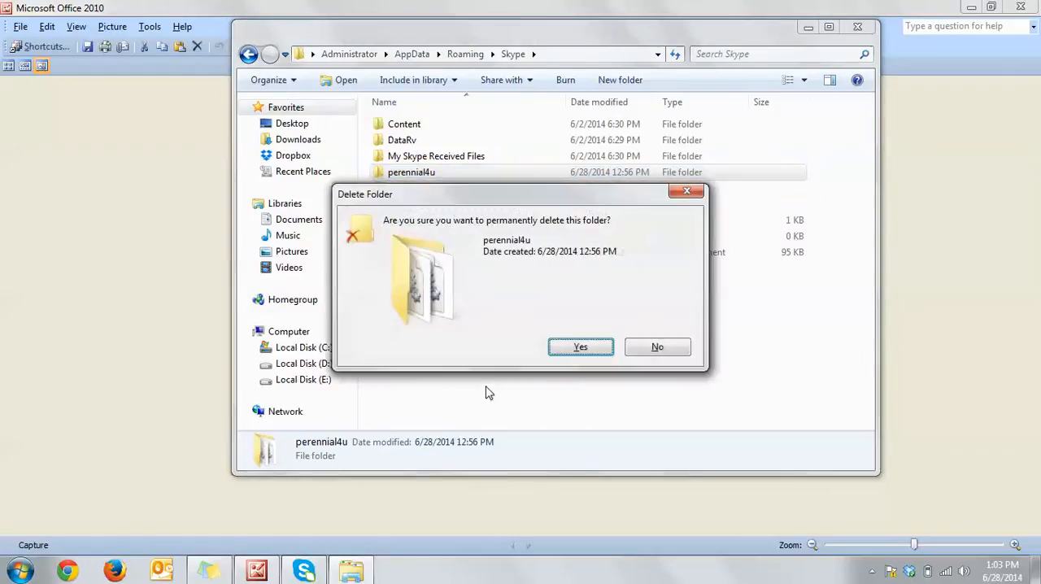
left_click(657, 347)
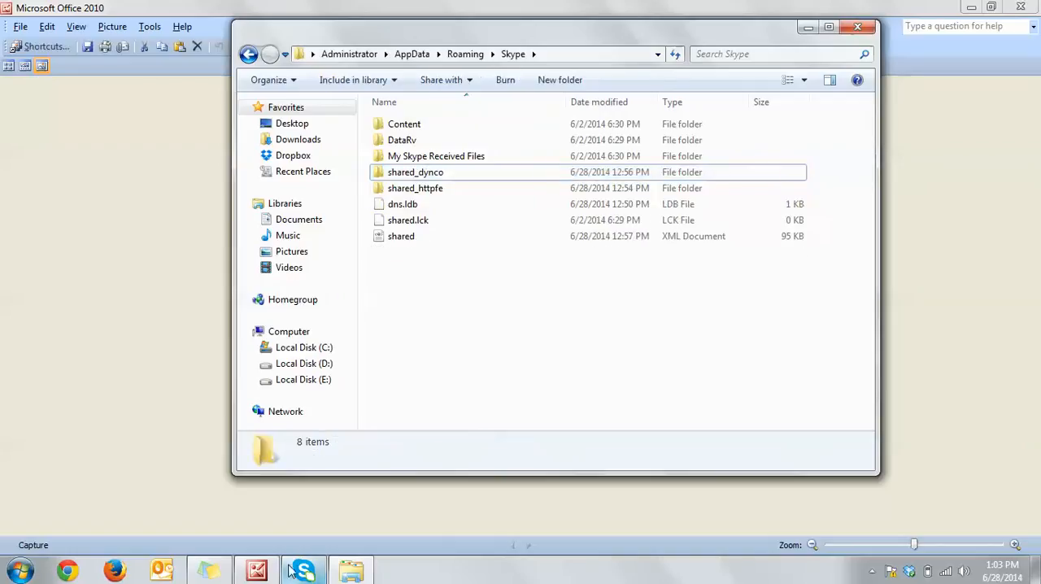
Quit Skype from the taskbar, relaunch it, and confirm the username field is empty.
right_click(301, 570)
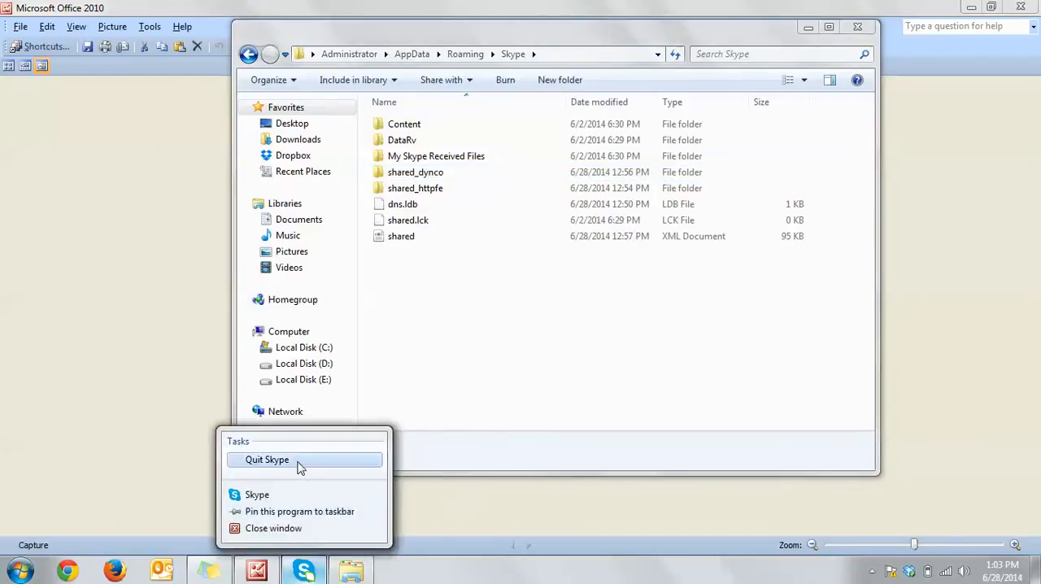
left_click(267, 459)
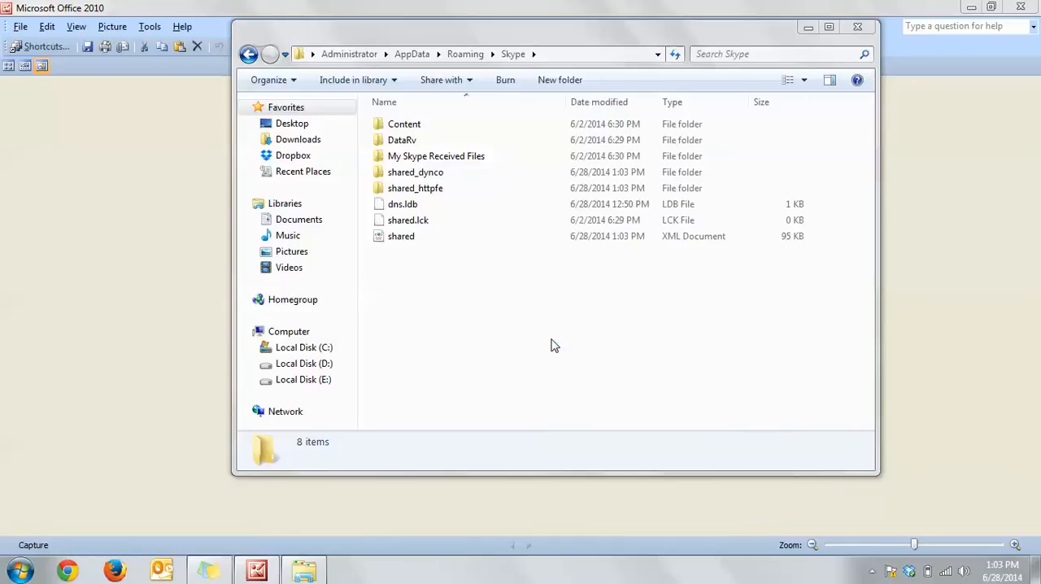
left_click(351, 570)
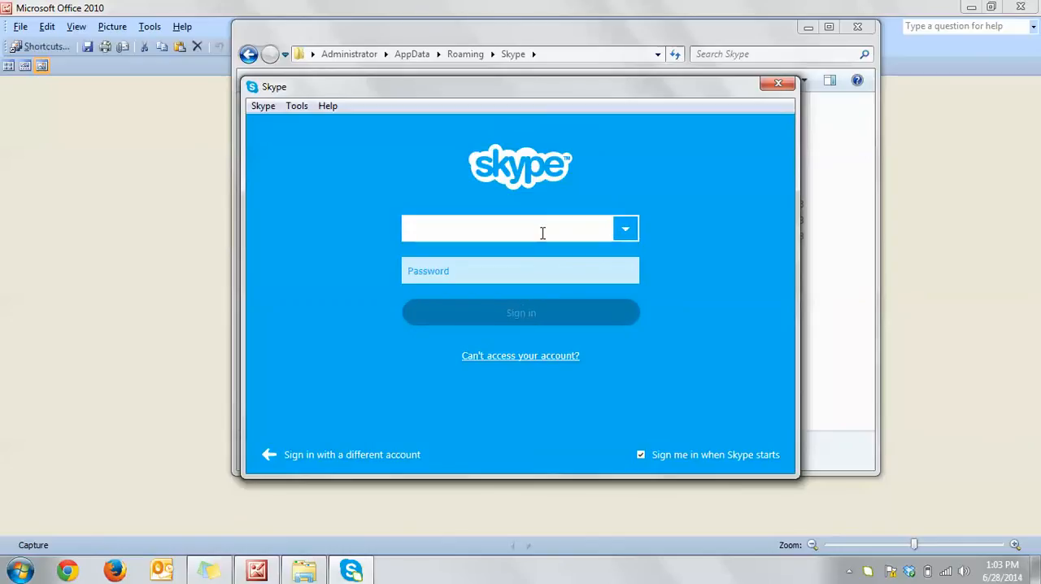
left_click(520, 228)
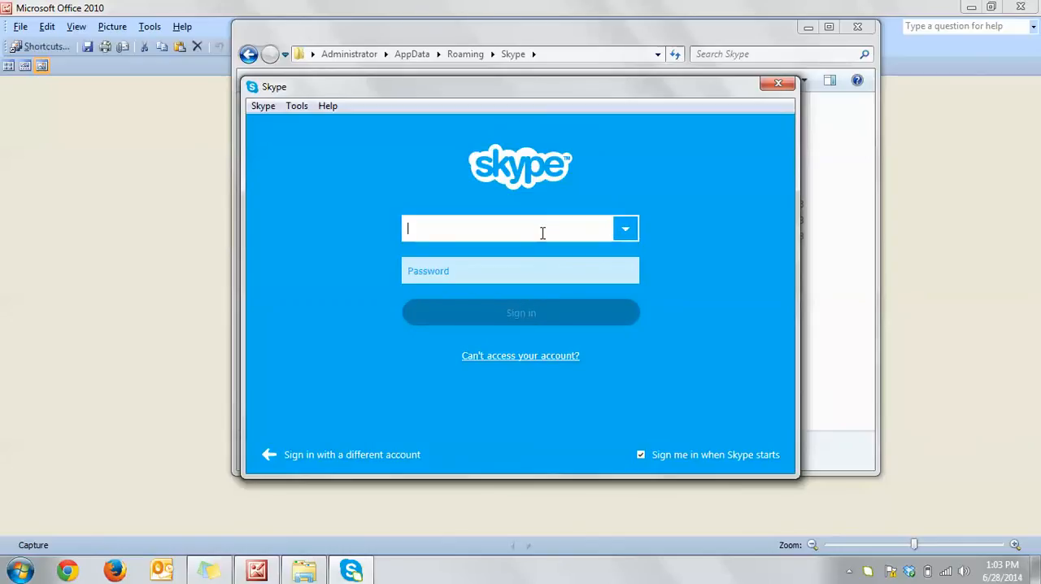